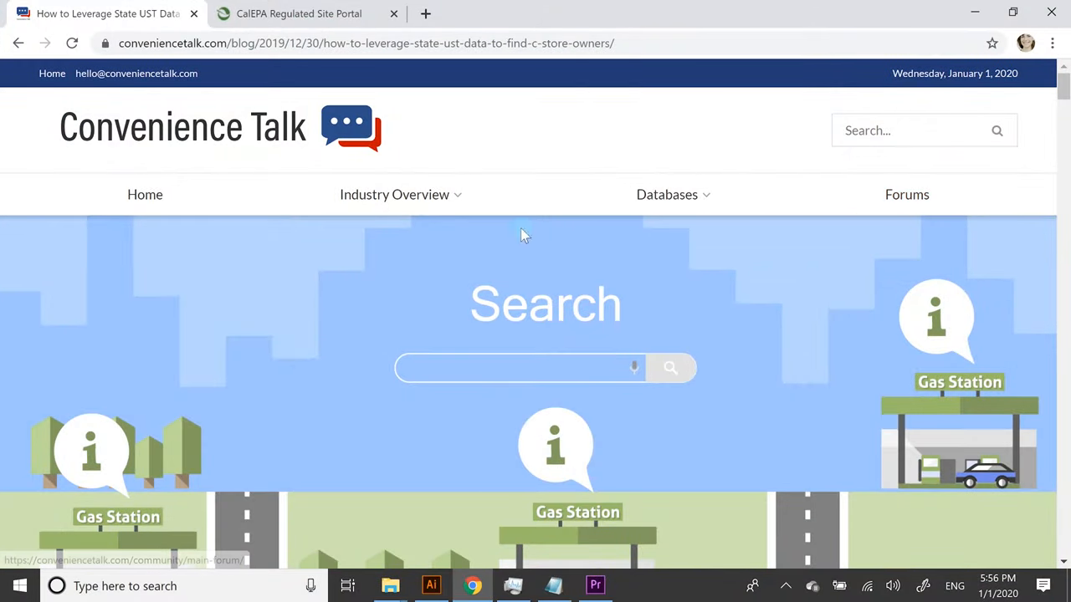
mouse_move(699, 372)
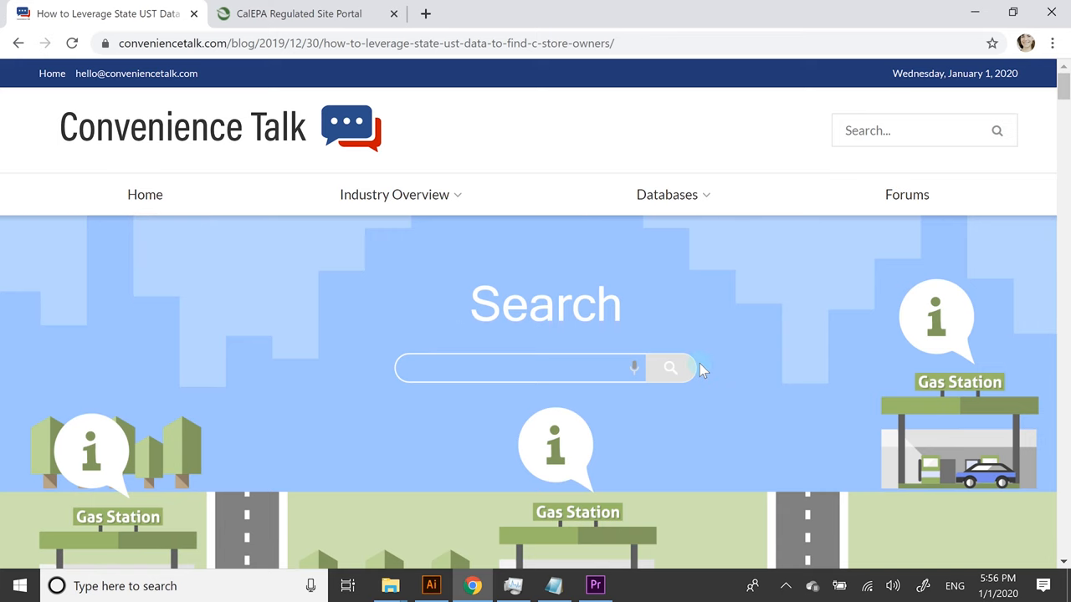
Scroll the Convenience Talk article to the state link list and switch to the CalEPA portal tab.
scroll("down", 3)
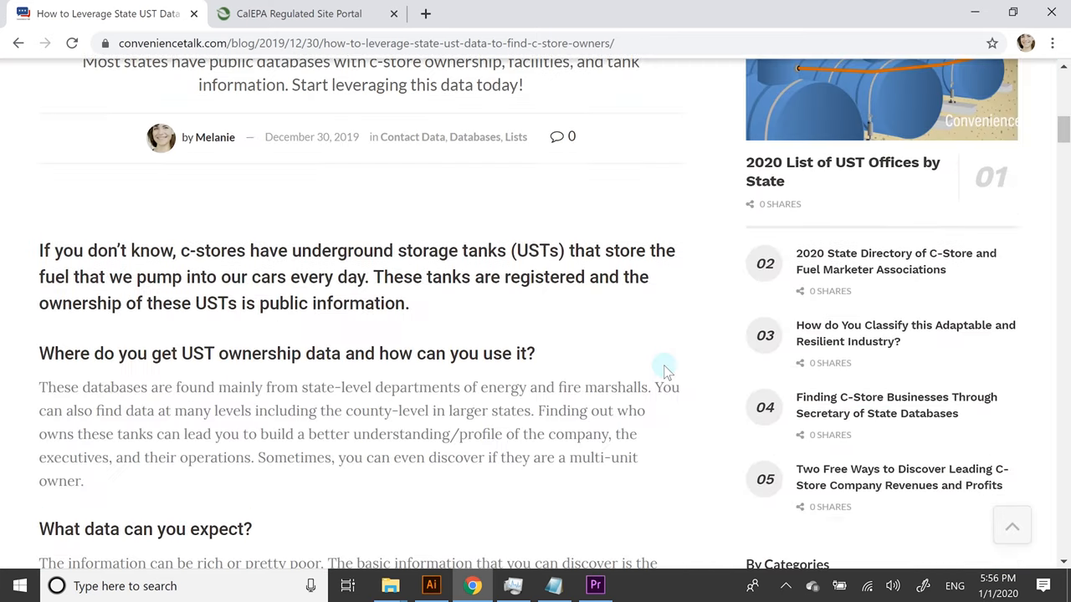
scroll("down", 3)
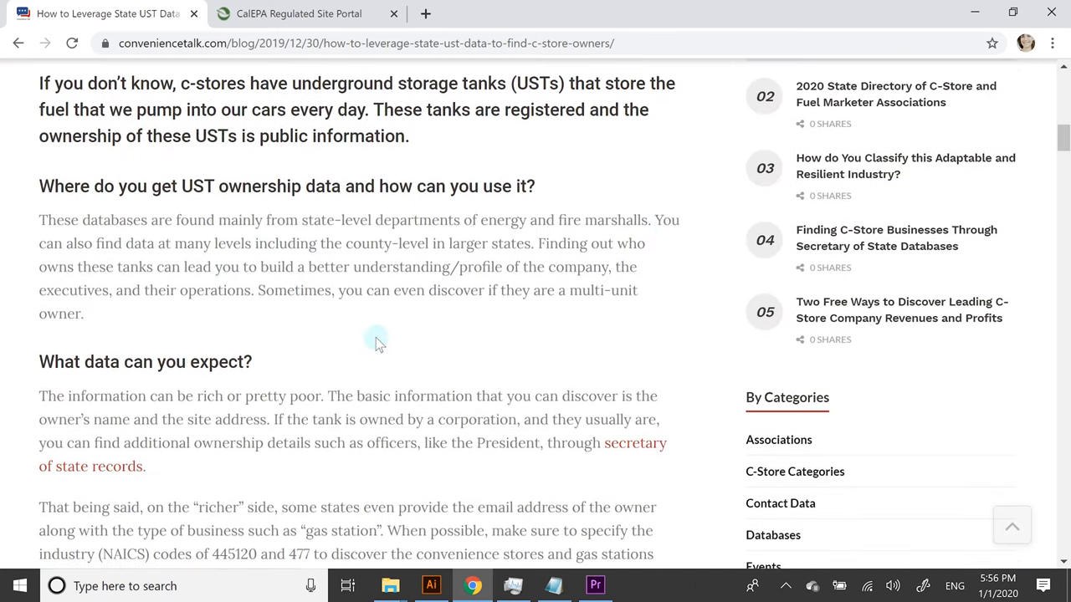
scroll("down", 3)
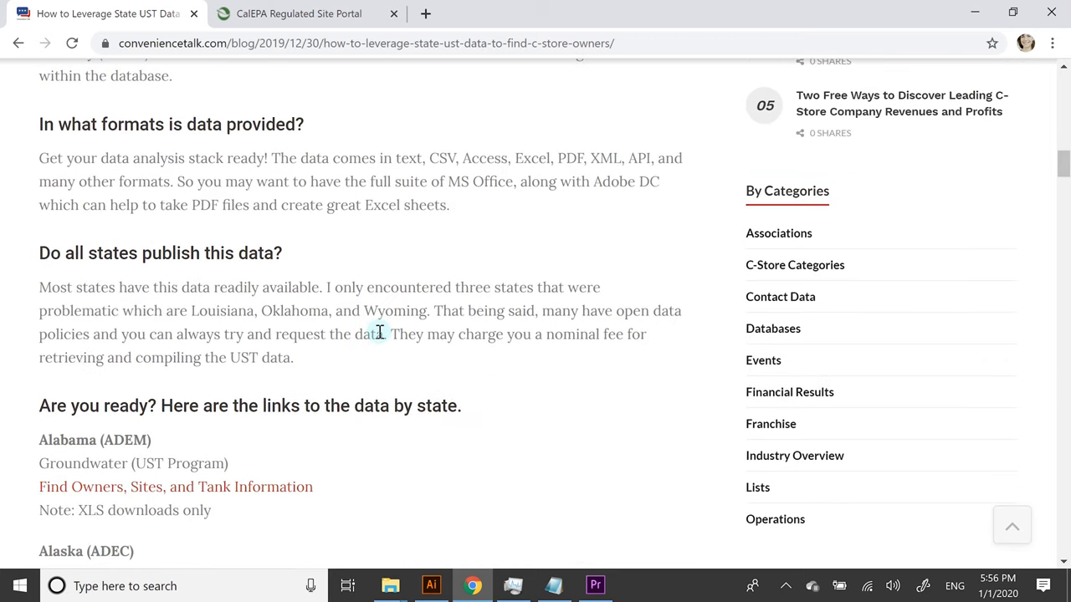
scroll("down", 3)
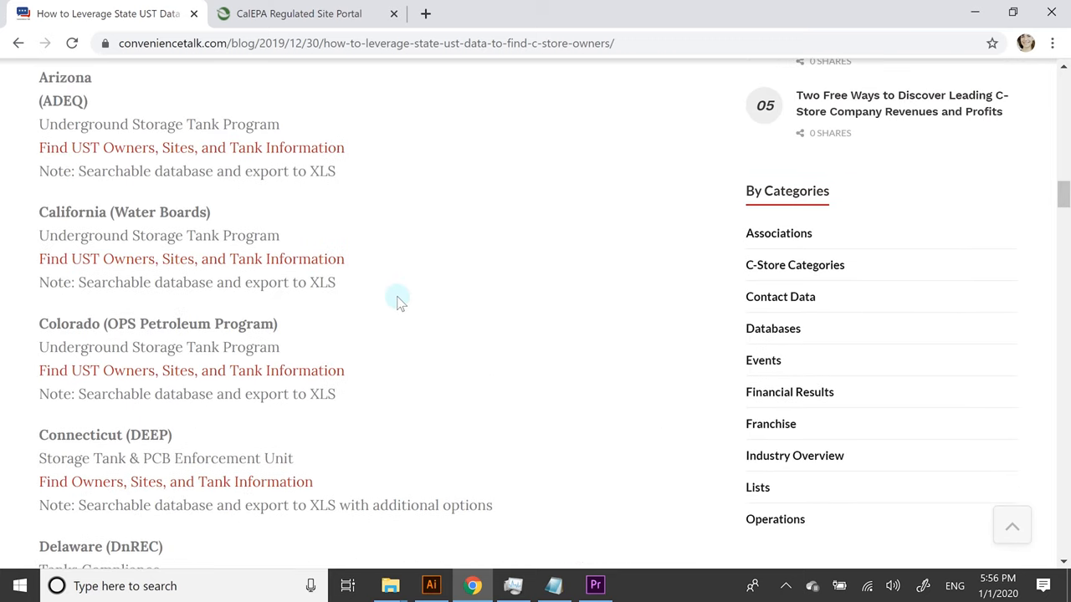
left_click(297, 14)
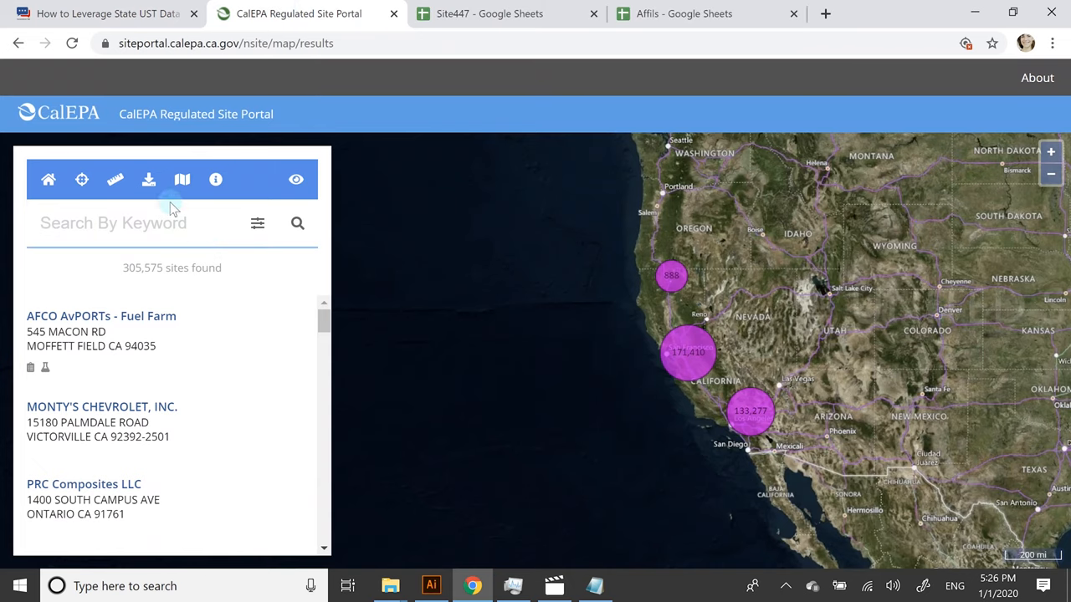
mouse_move(82, 179)
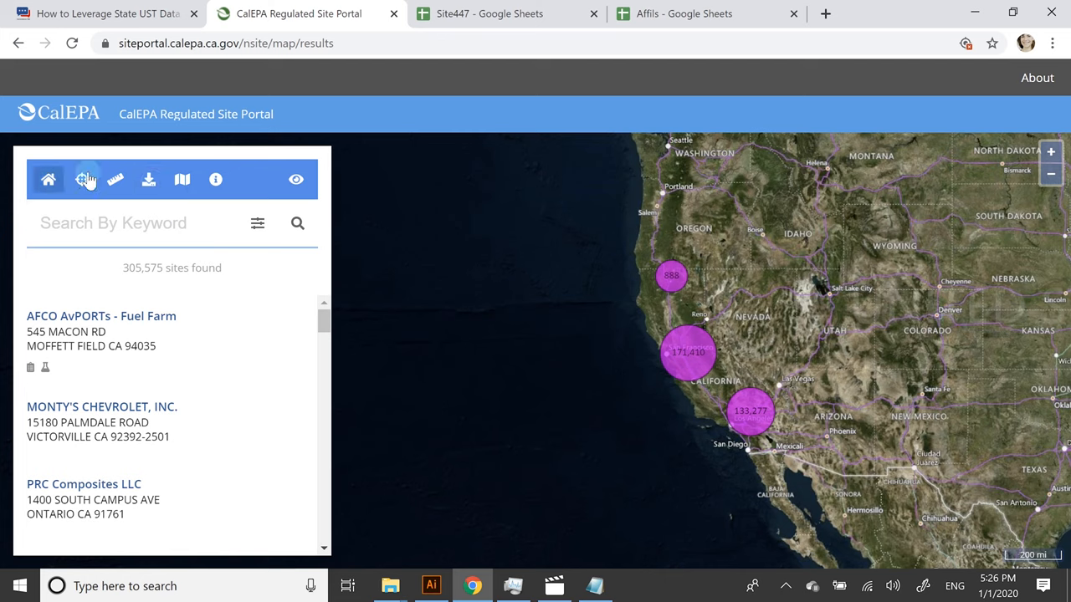
Show the CSV export choices for all 305,575 sites and reach the advanced search criteria form.
left_click(147, 179)
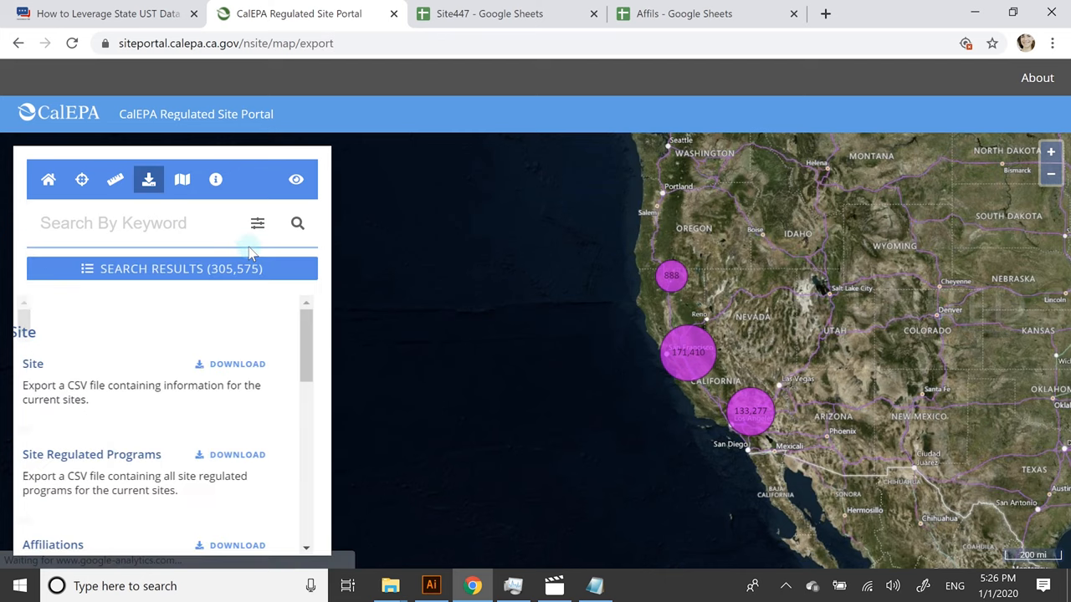
scroll("down", 3)
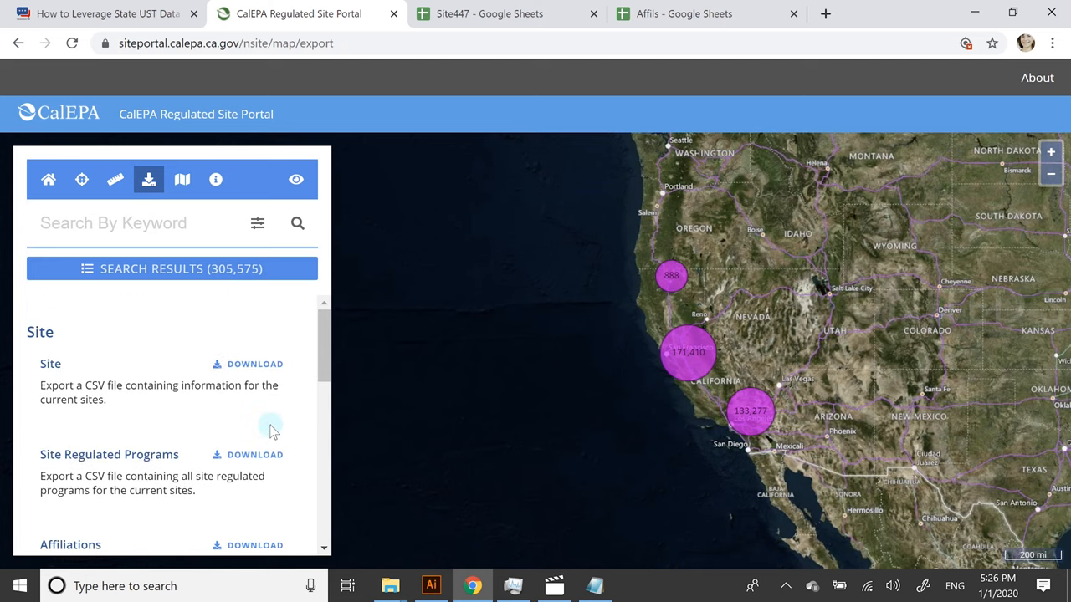
scroll("down", 3)
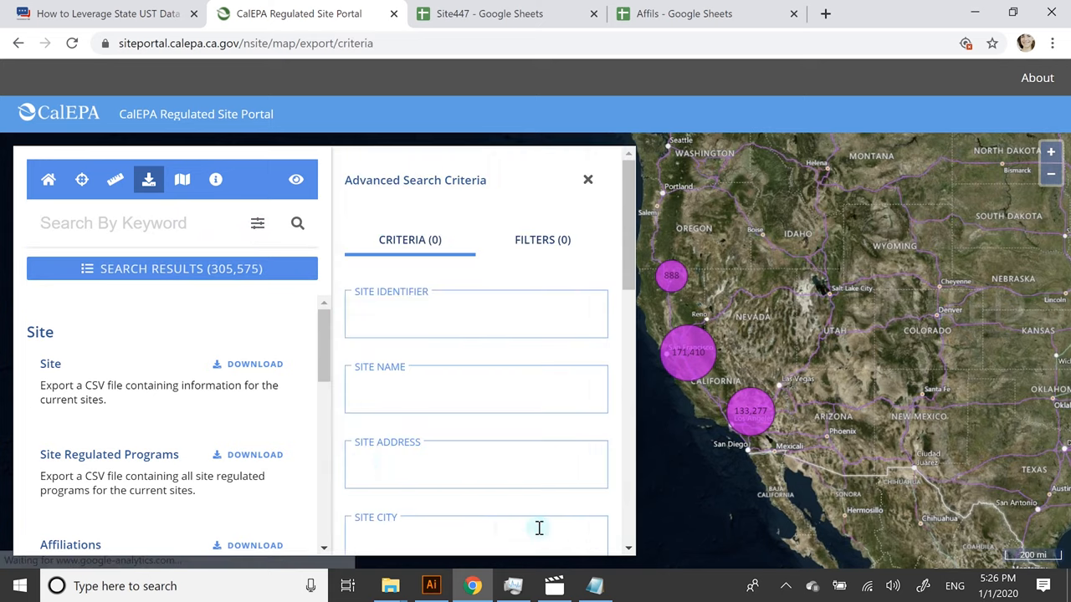
Filter the sites by NAICS code 447, leaving 7,771 gas stations in the results.
scroll("down", 3)
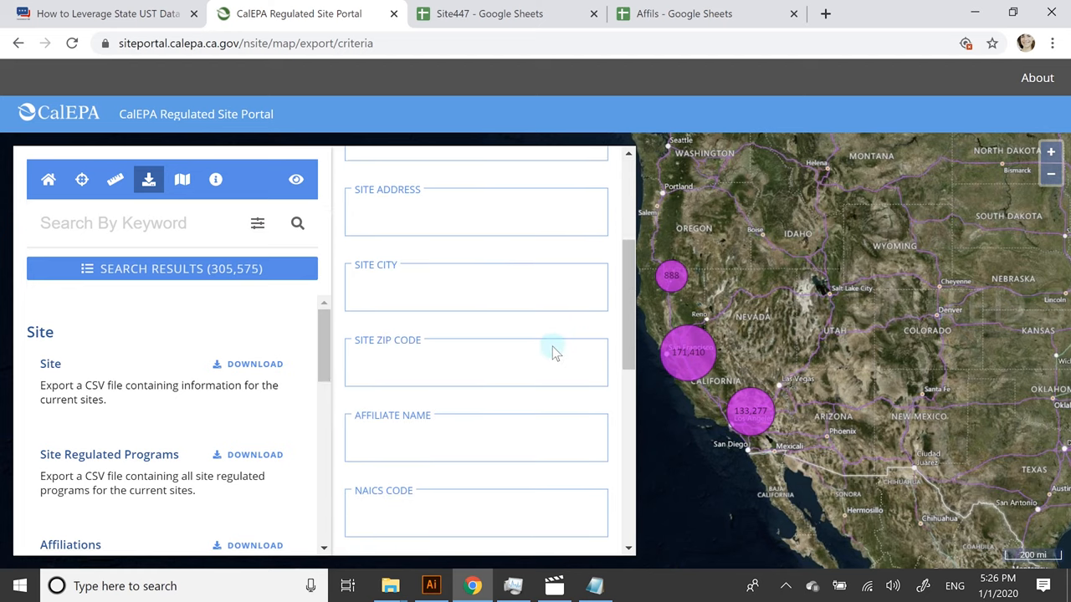
scroll("down", 3)
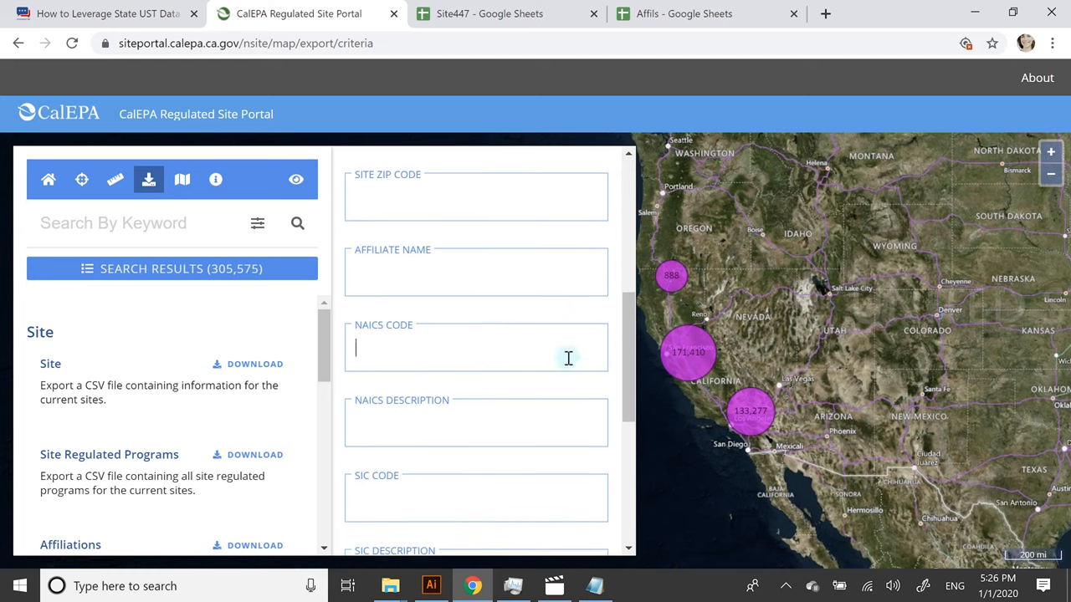
type("4")
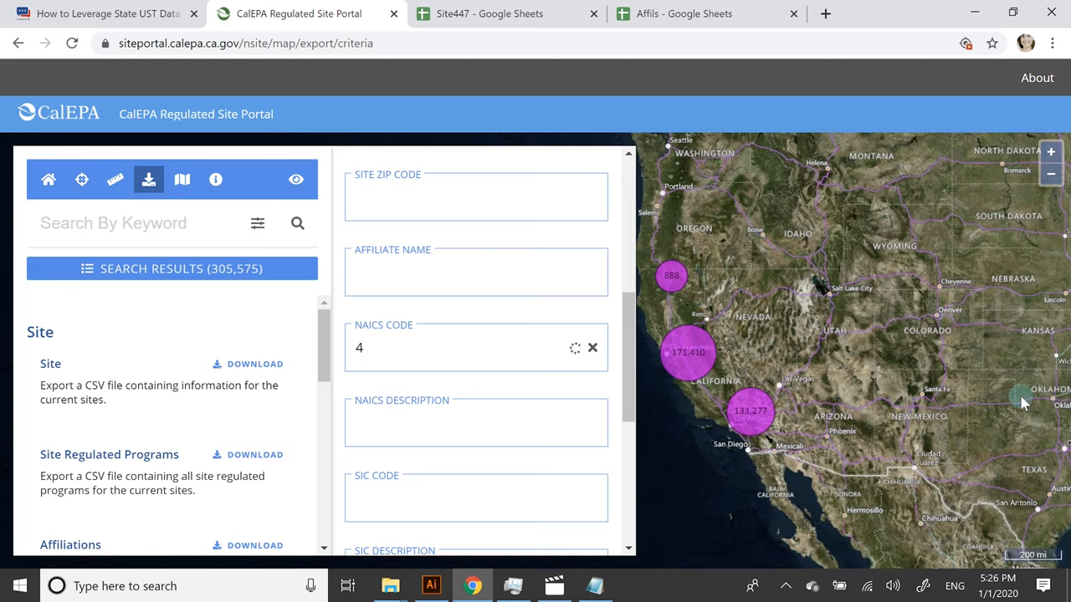
type("47")
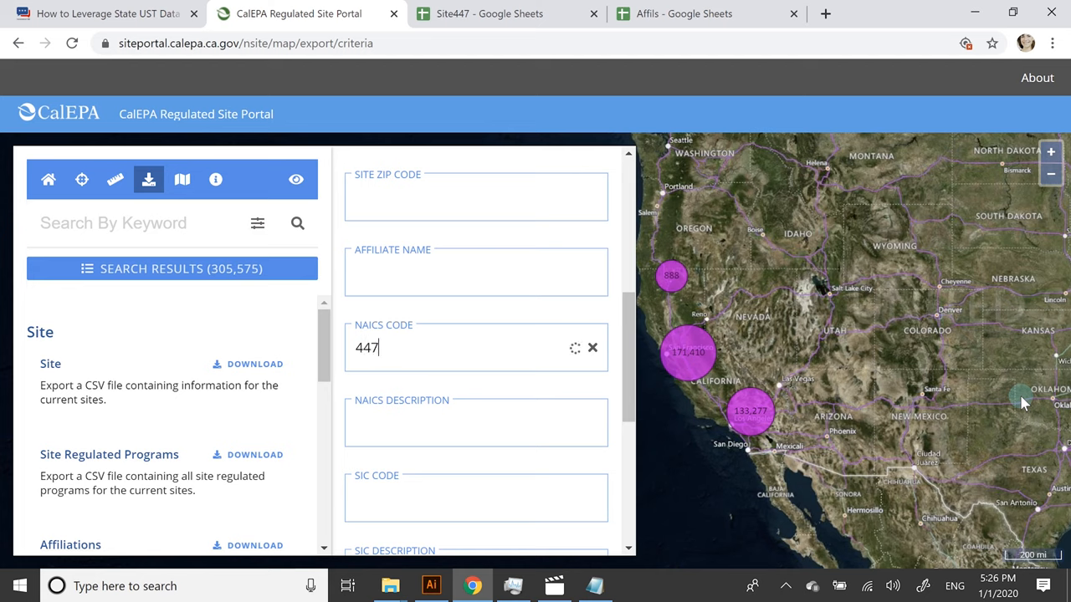
type("447")
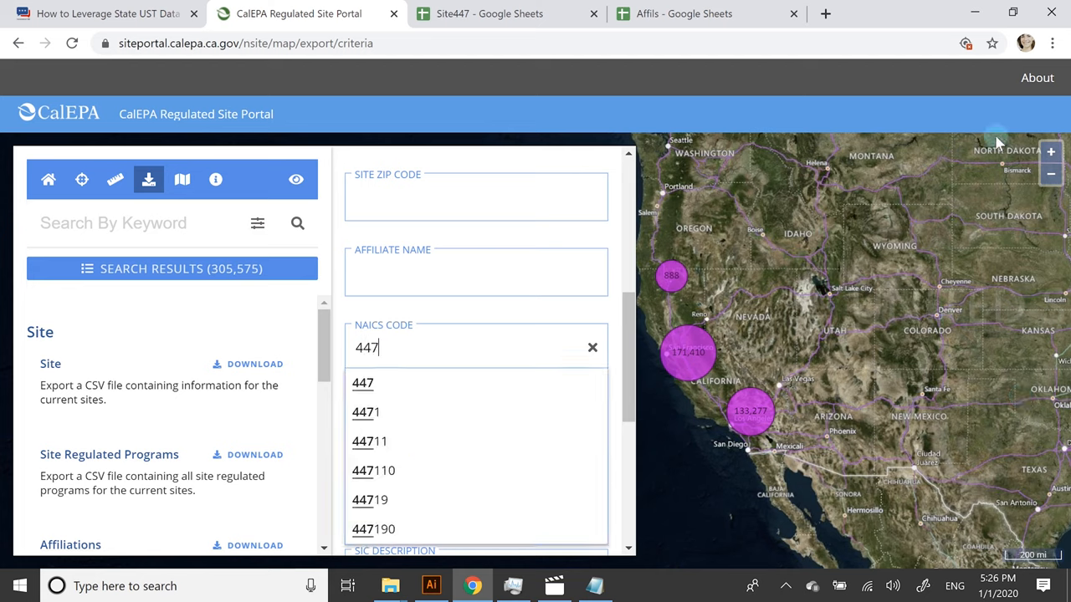
left_click(361, 381)
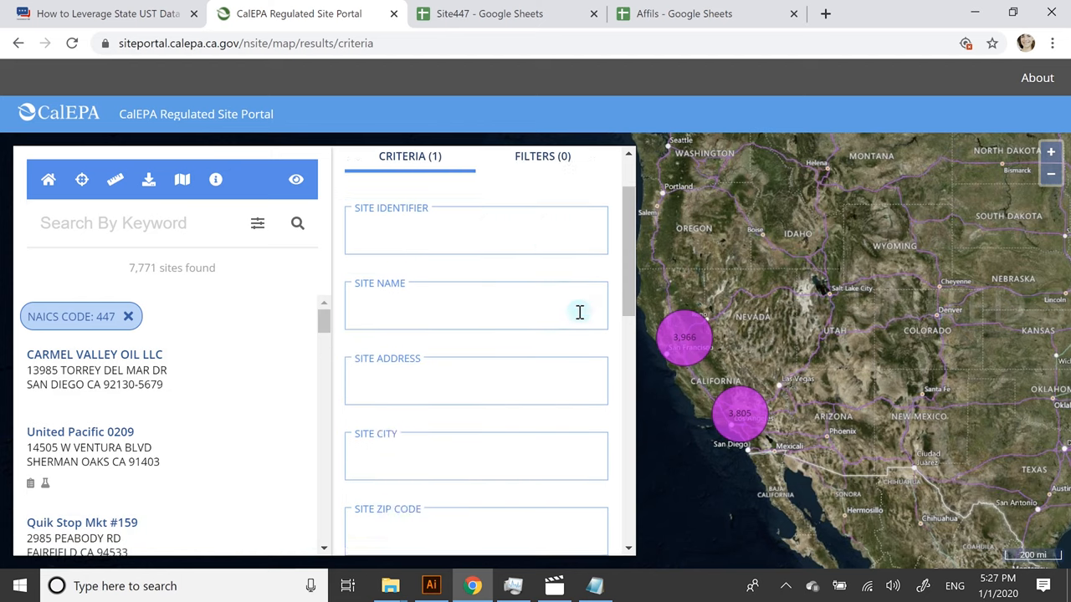
left_click(94, 370)
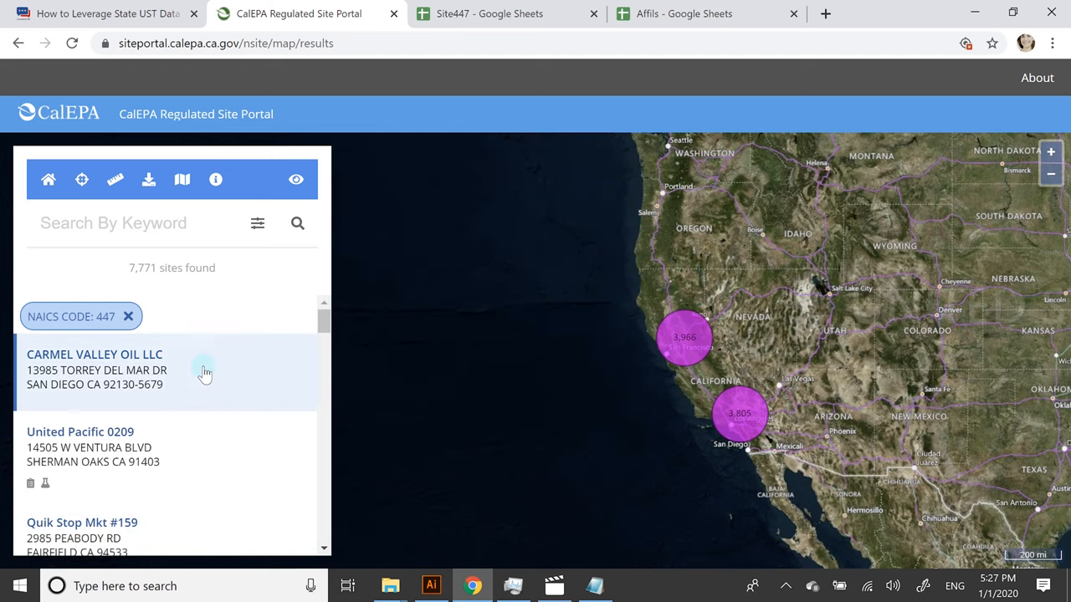
scroll("down", 3)
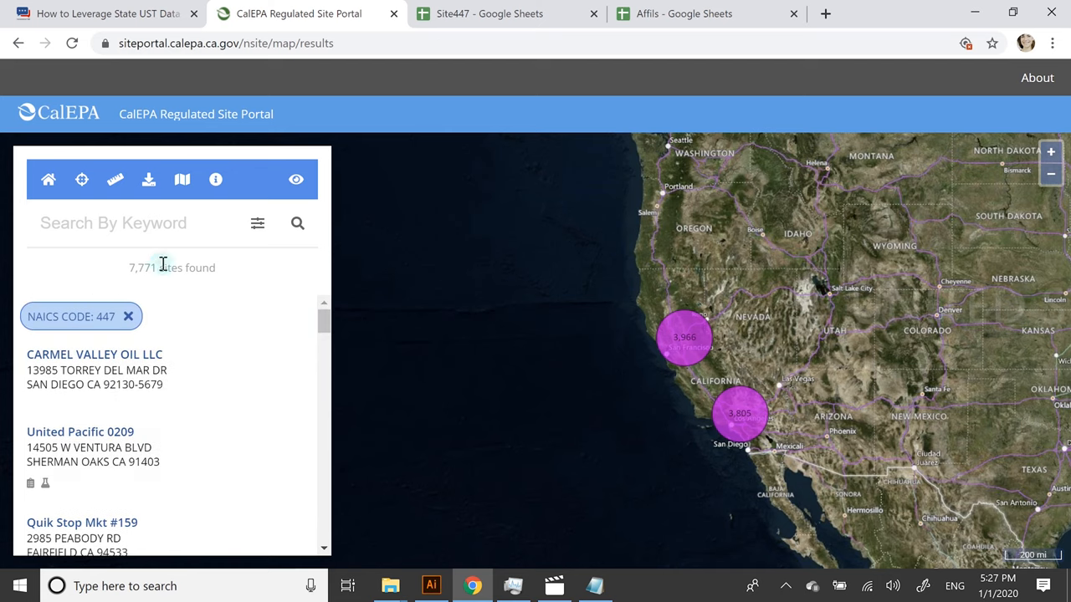
mouse_move(243, 223)
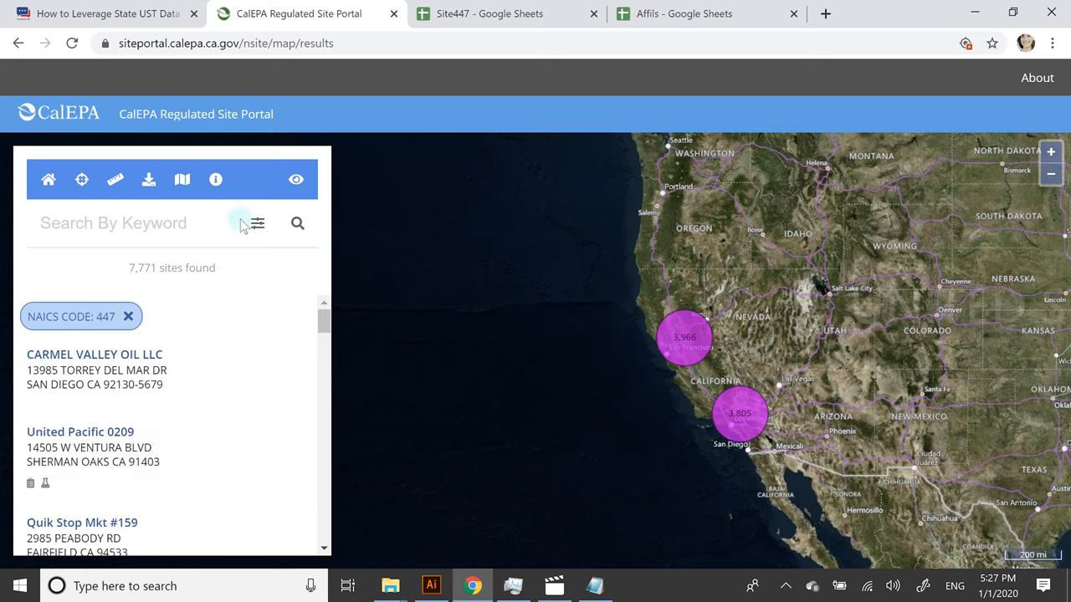
Export the 7,771 filtered sites as a Site CSV file.
left_click(147, 179)
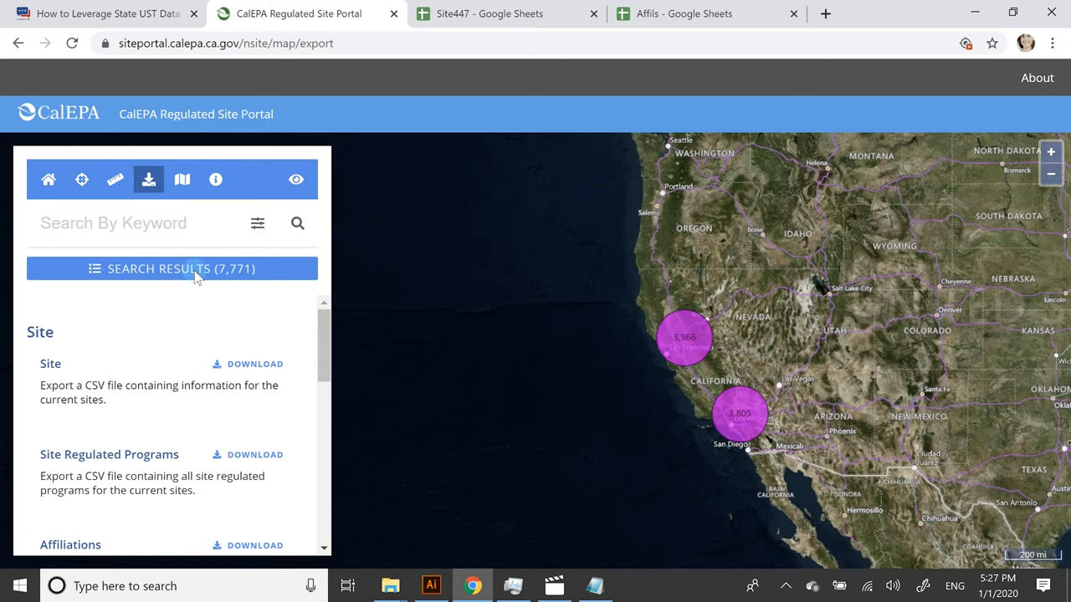
left_click(488, 14)
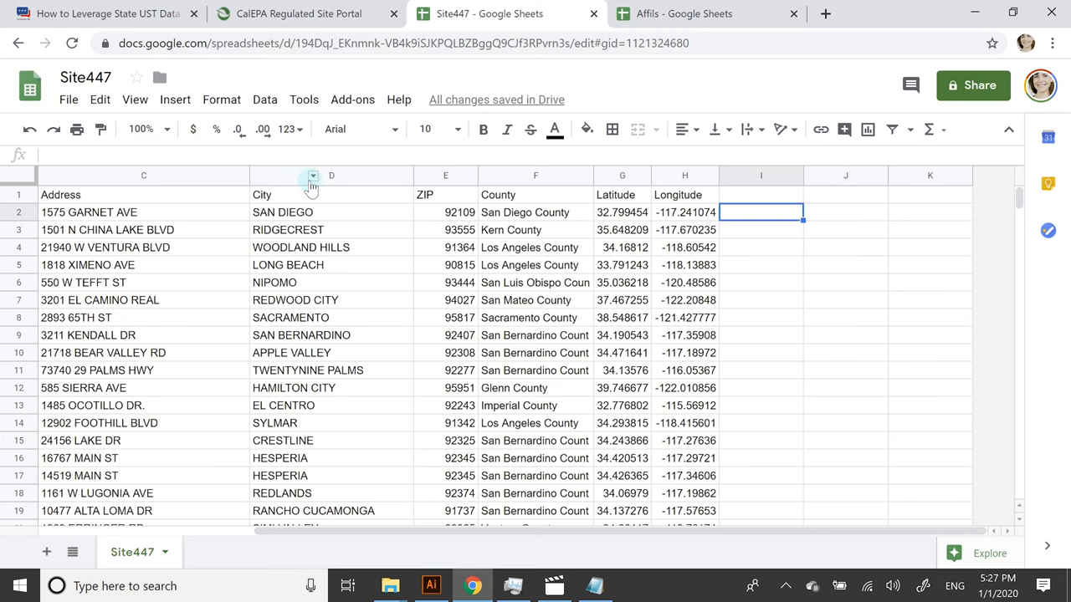
Check the Document Preparer affiliation entry for site 40 in the Affils sheet, then return to the portal map.
scroll("left", 3)
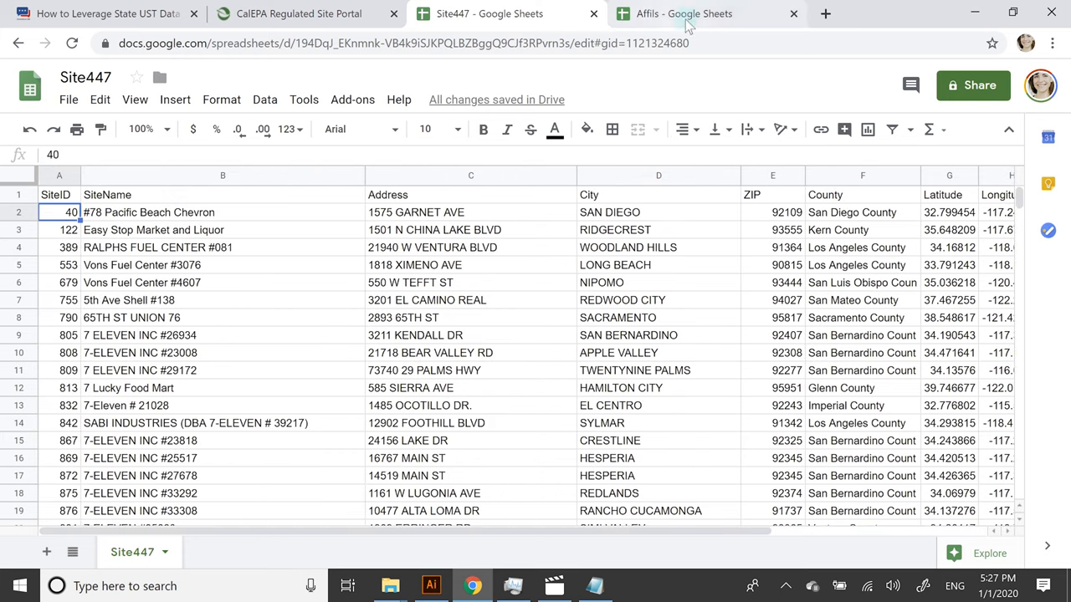
left_click(682, 13)
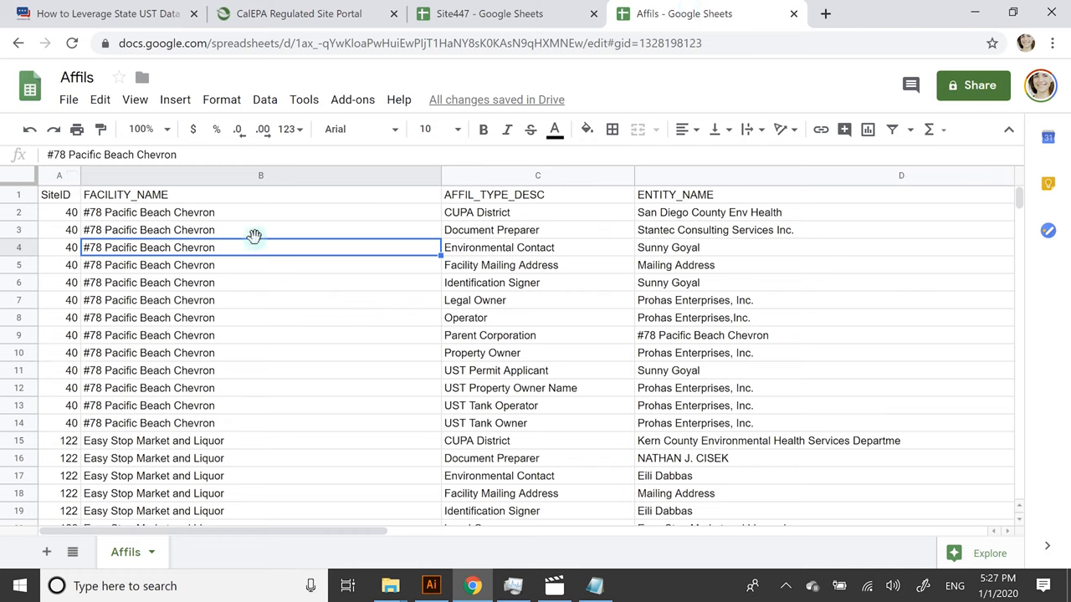
left_click(539, 229)
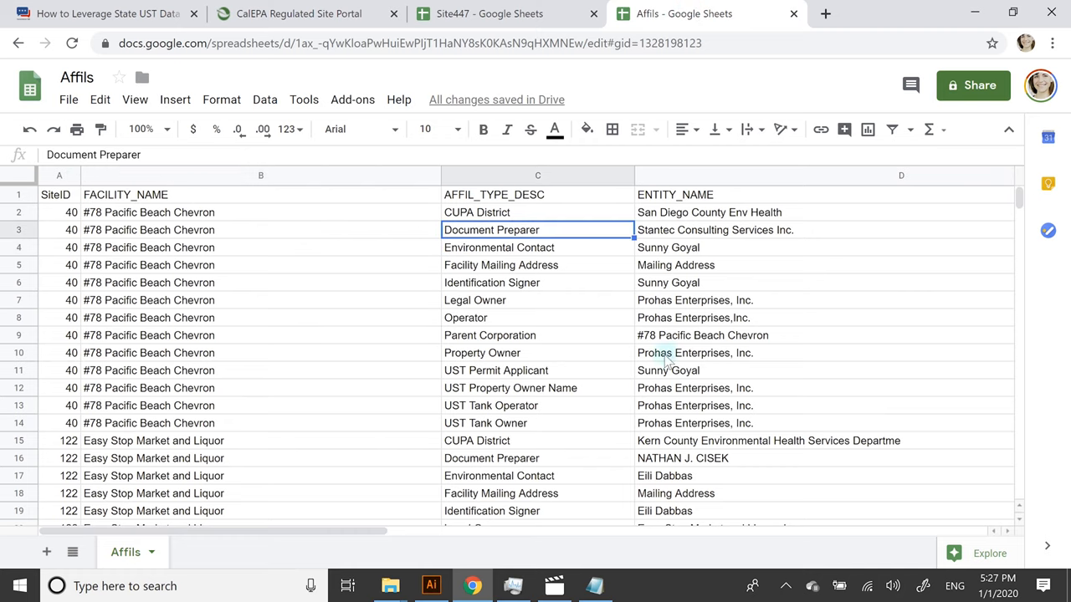
mouse_move(576, 344)
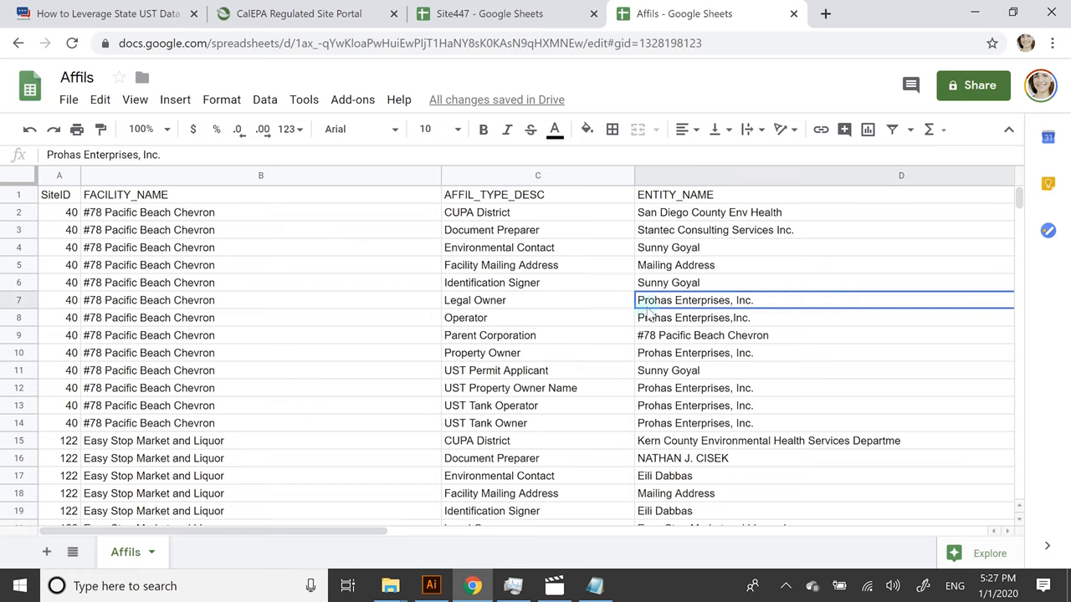
mouse_move(550, 351)
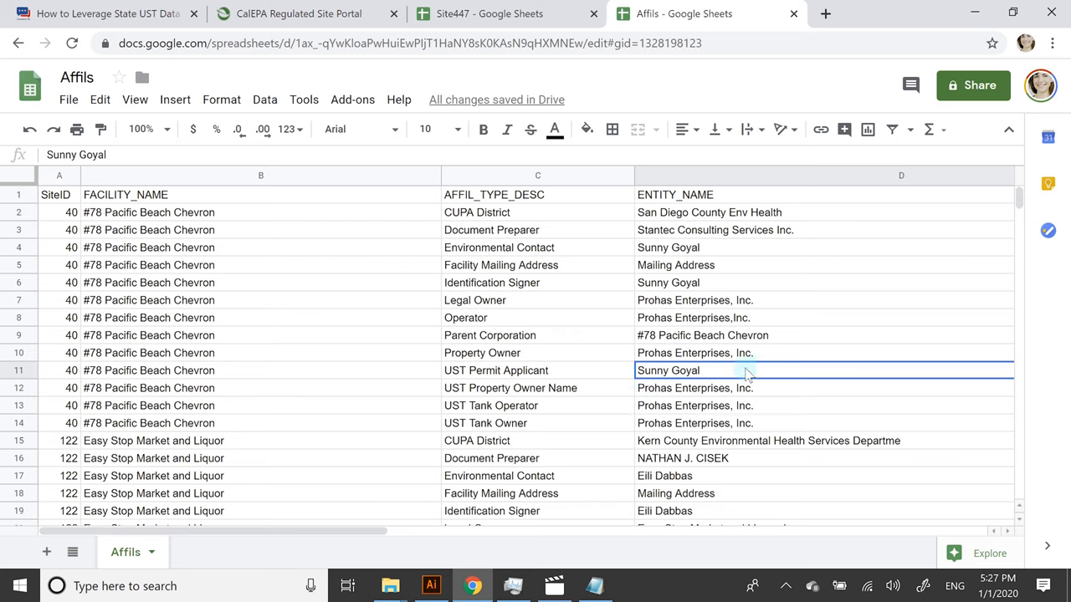
mouse_move(828, 408)
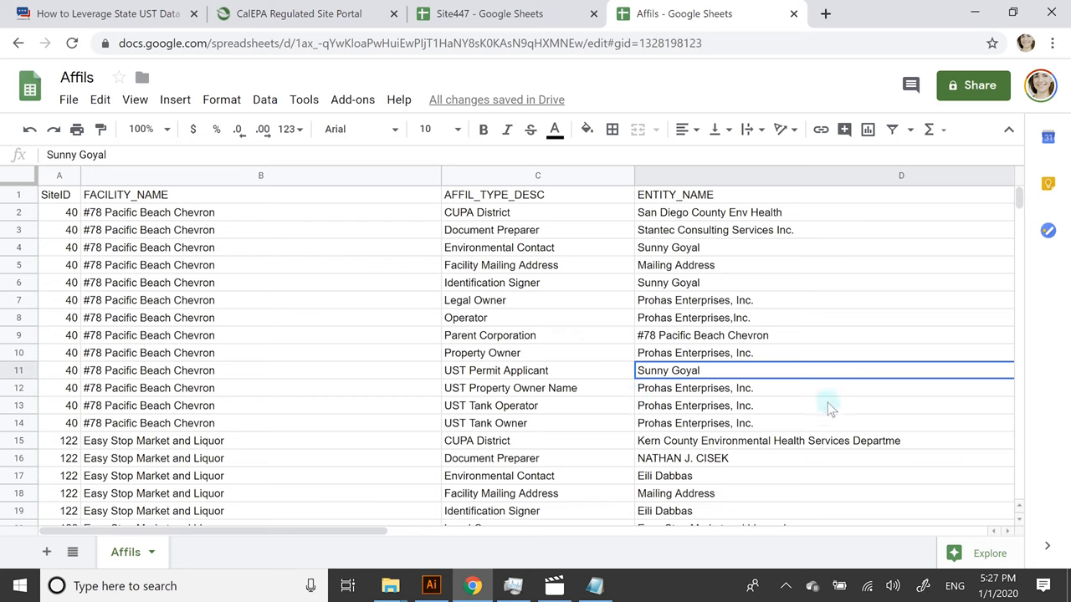
left_click(298, 14)
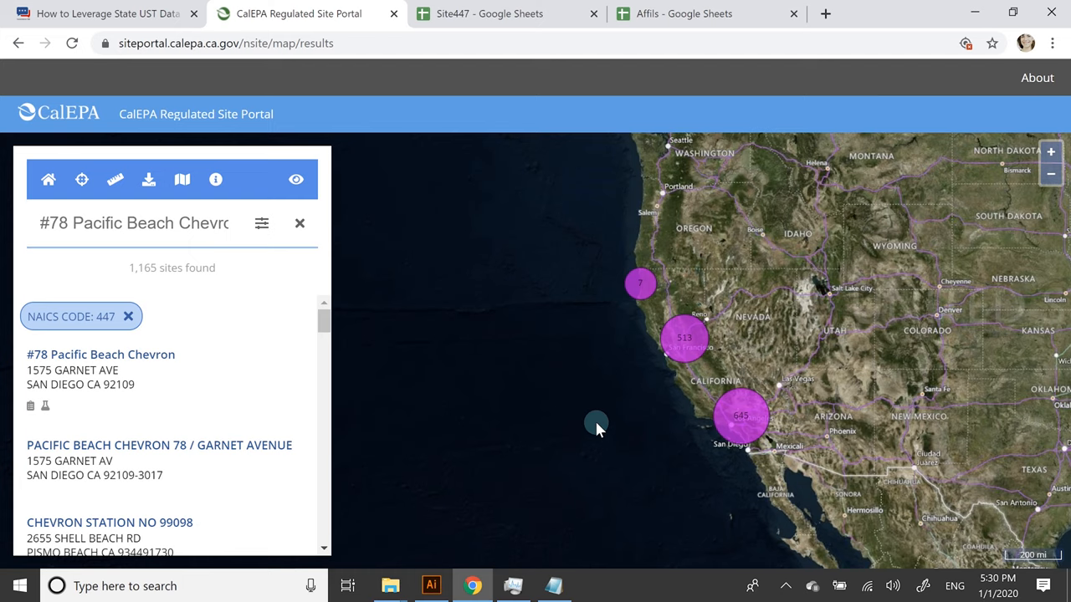
After a glance at the affiliations sheet, open the #78 Pacific Beach Chevron summary from the results.
left_click(706, 14)
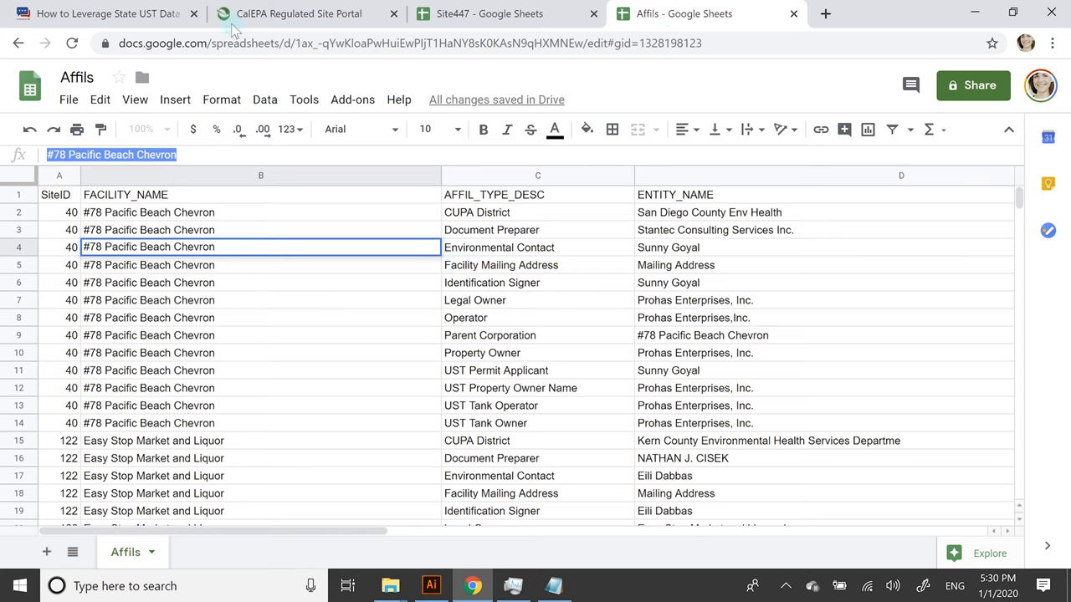
left_click(298, 14)
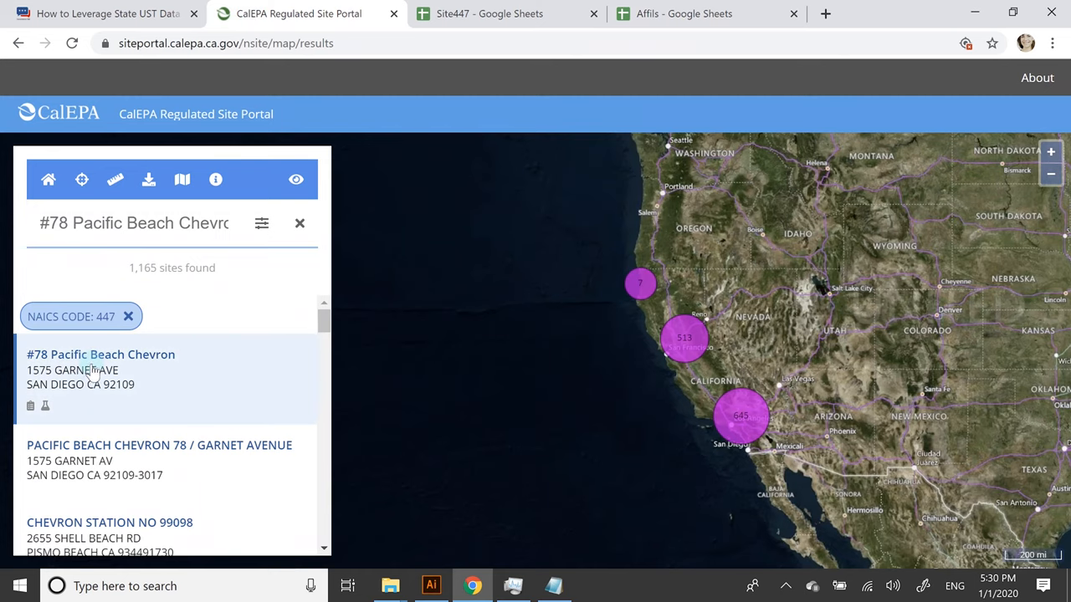
mouse_move(207, 386)
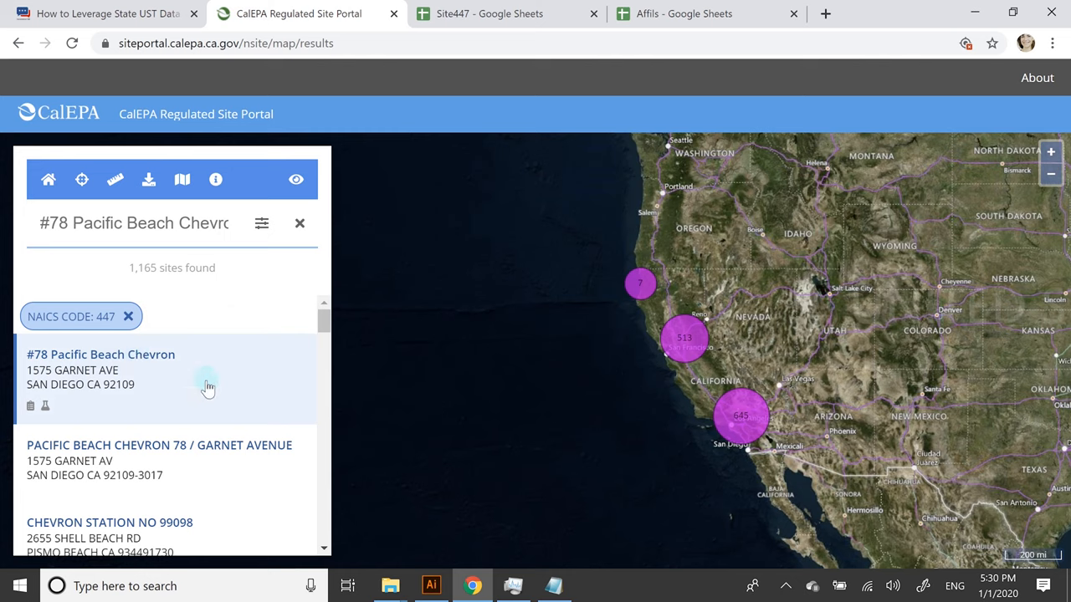
mouse_move(109, 360)
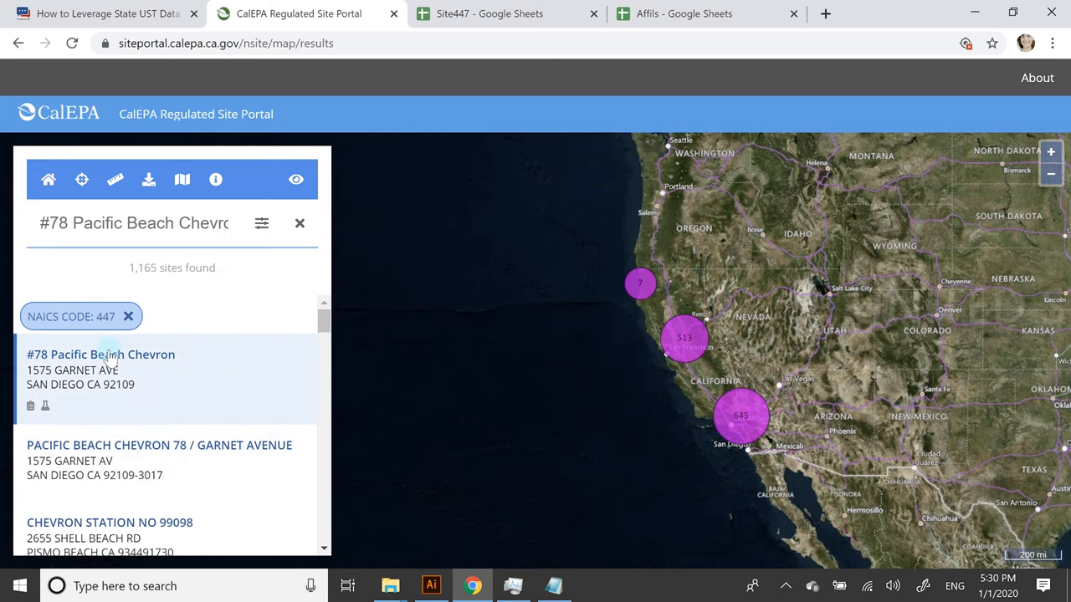
left_click(100, 355)
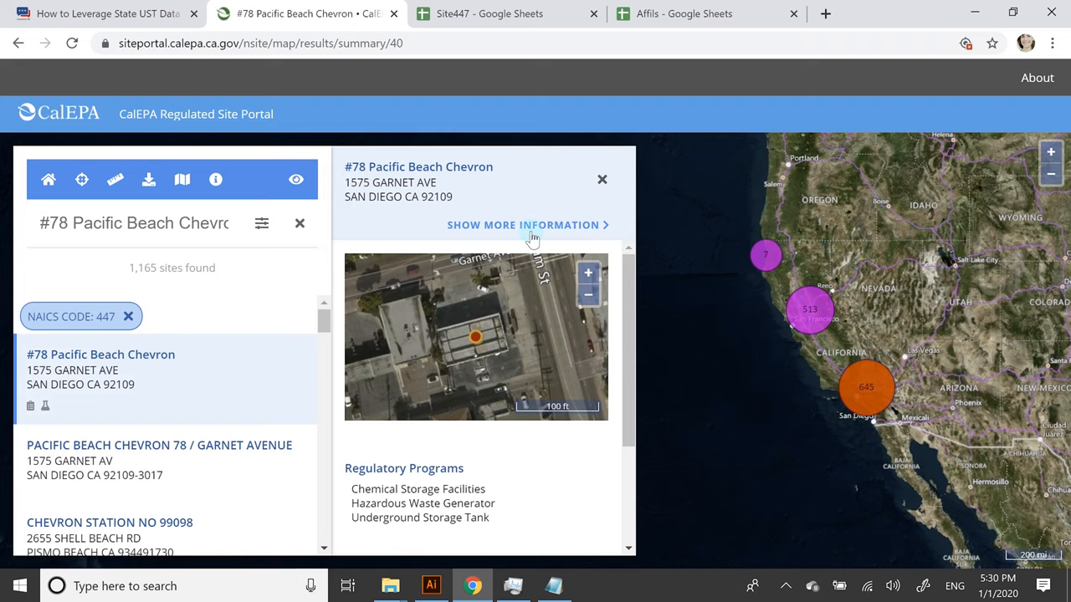
Expand the site's full information and review its Compliance and Chemicals records before returning to Profile.
left_click(522, 224)
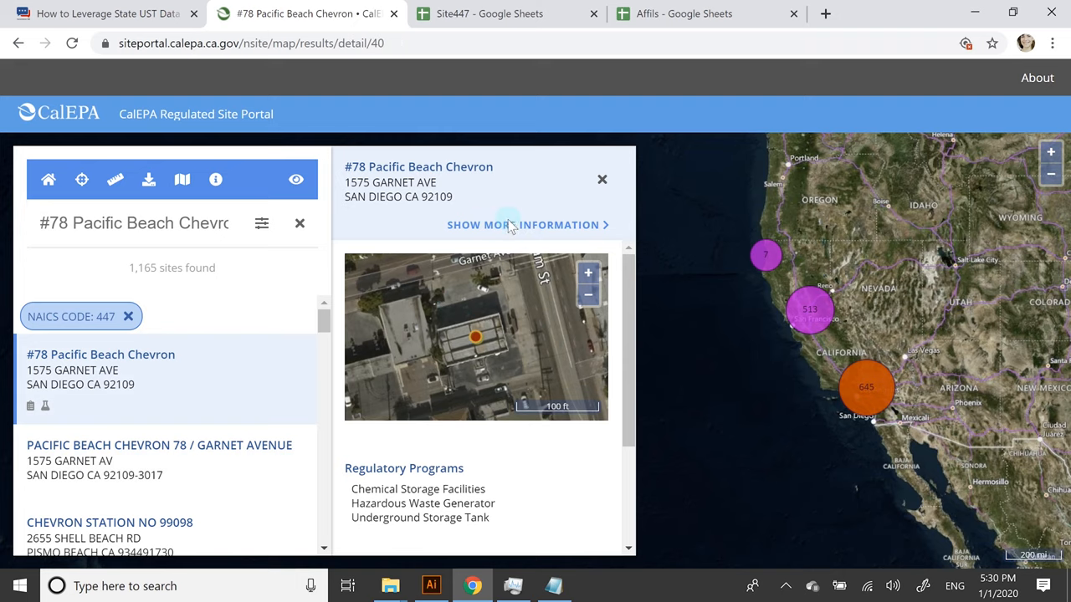
left_click(522, 225)
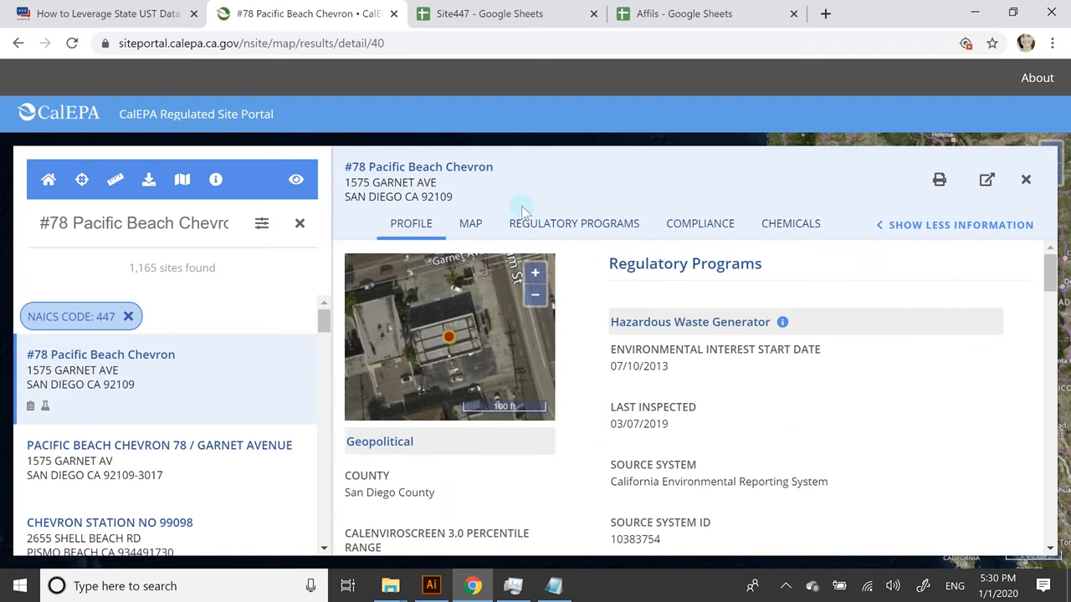
left_click(700, 225)
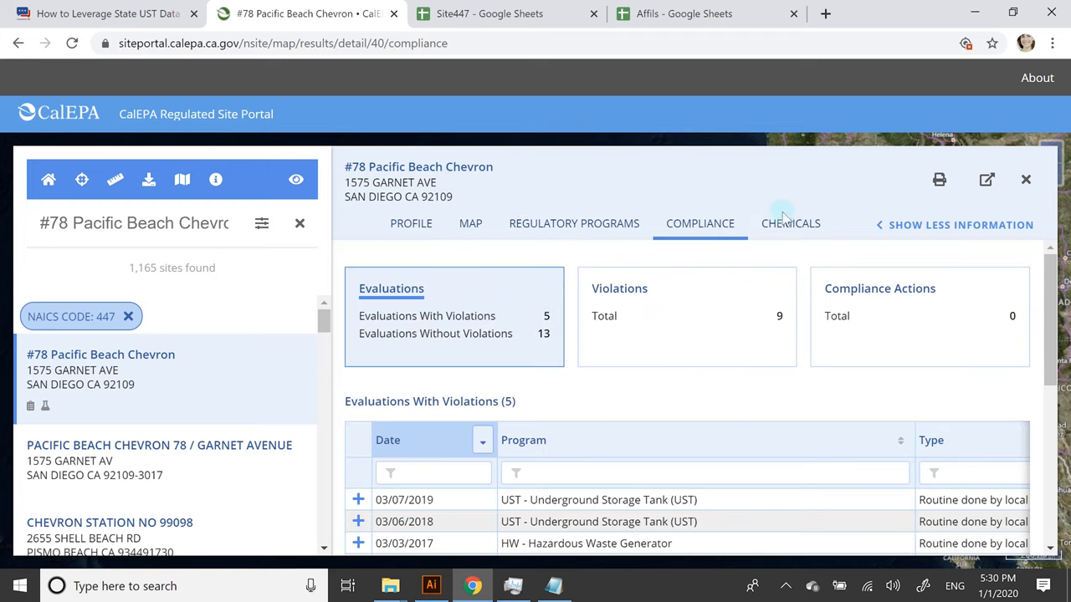
left_click(790, 224)
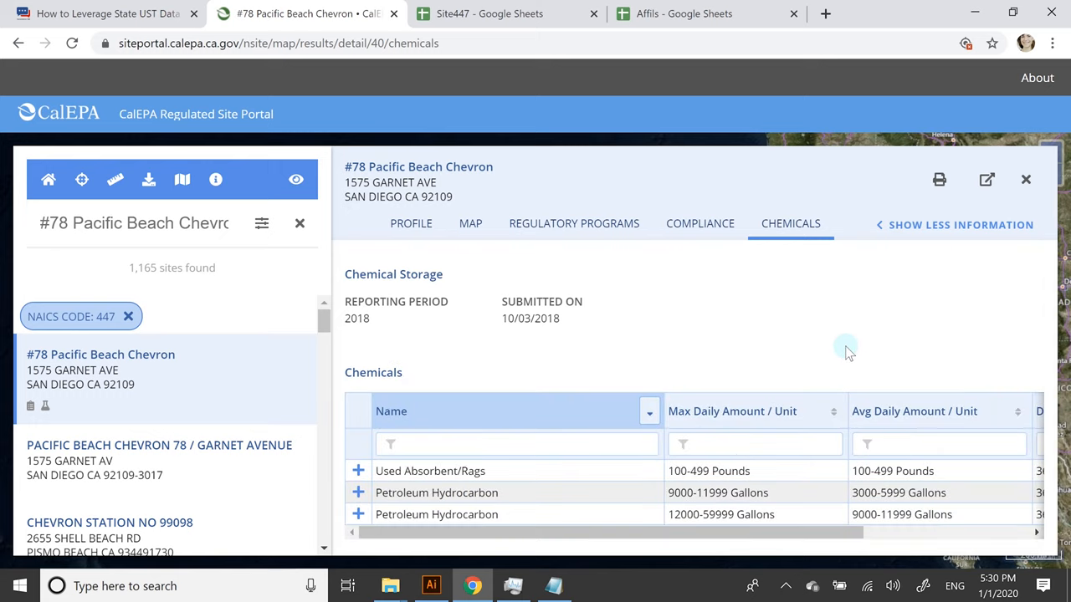
mouse_move(726, 386)
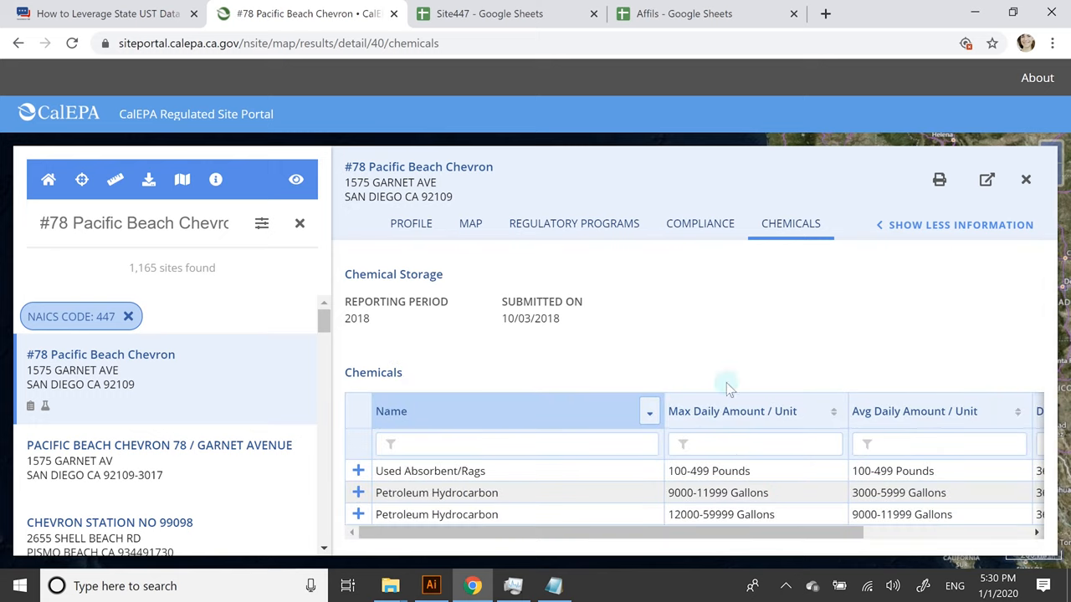
left_click(412, 225)
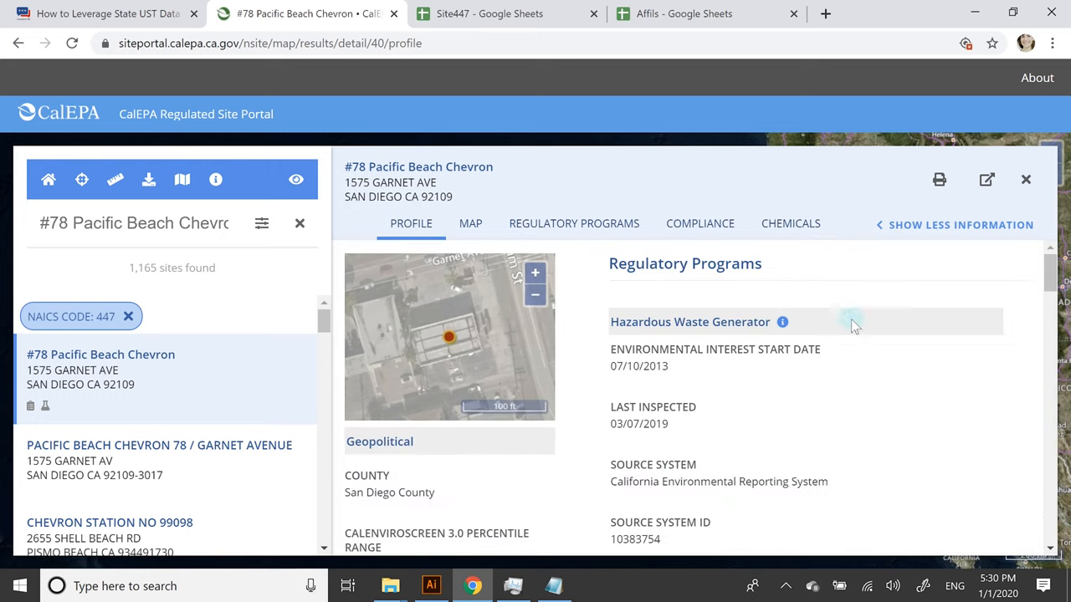
Scroll through the #78 Pacific Beach Chevron profile's chemical amounts, codes, IDs and owner contacts.
scroll("down", 3)
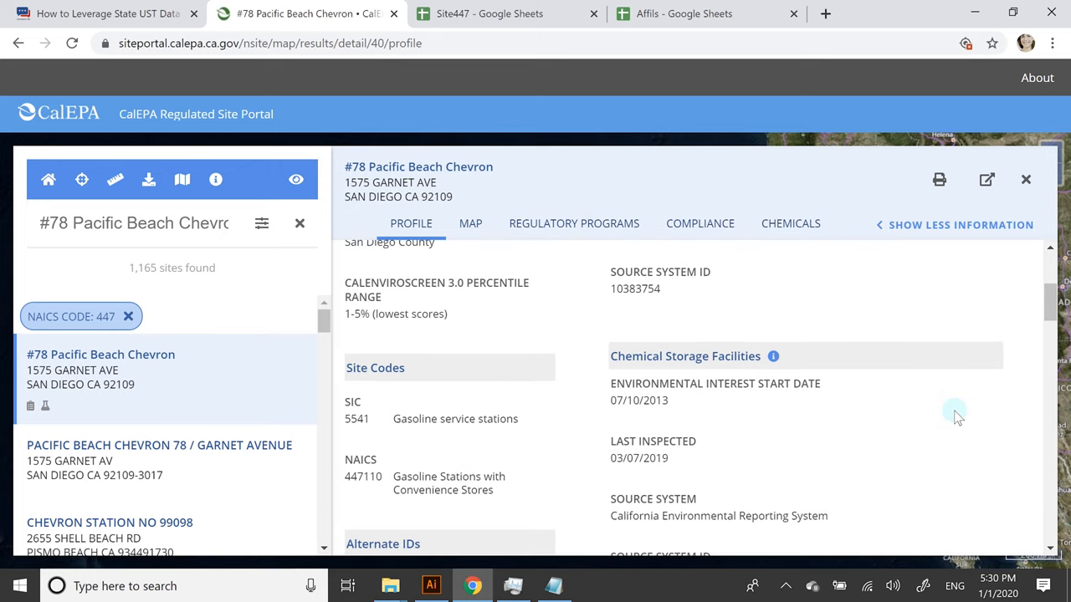
scroll("down", 3)
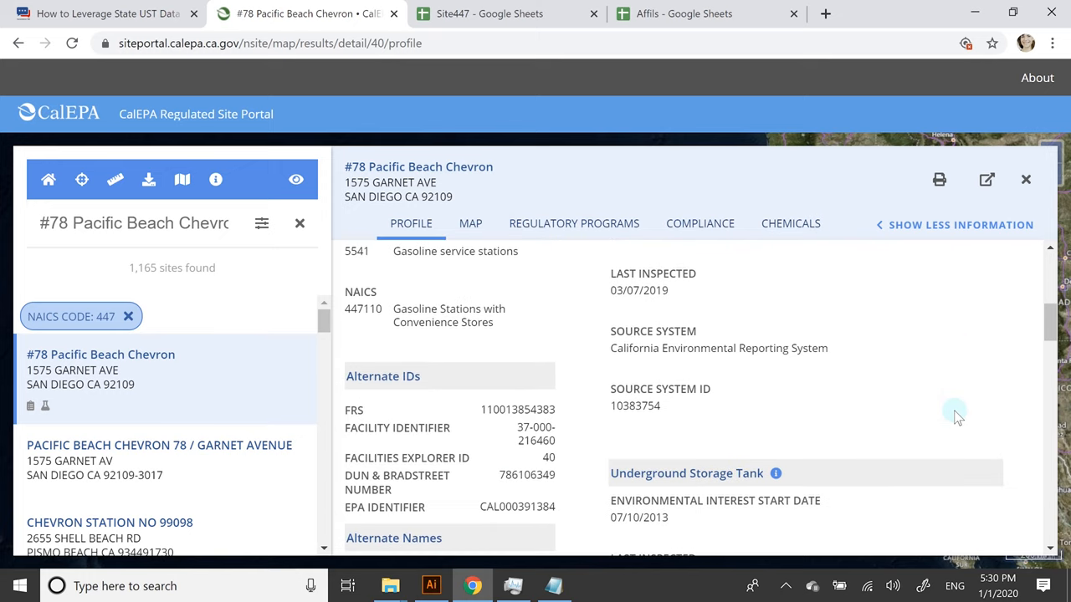
mouse_move(723, 371)
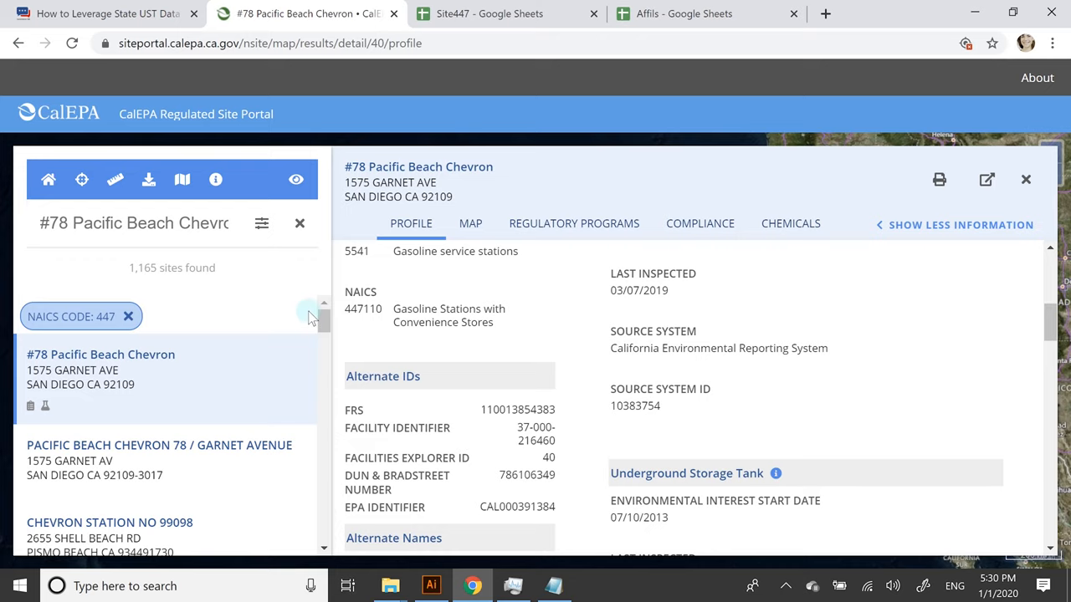
mouse_move(799, 326)
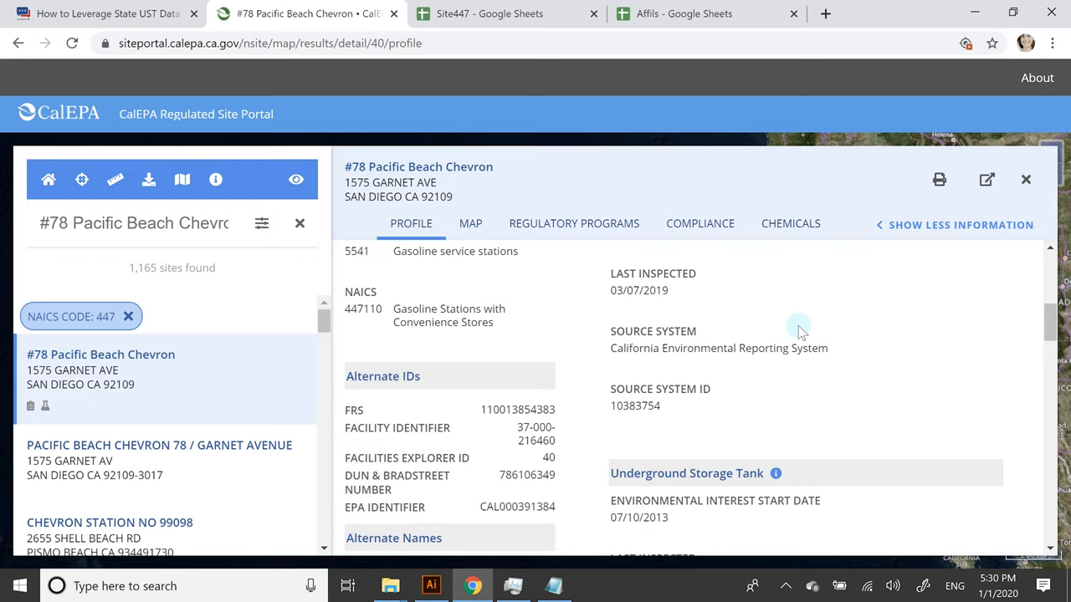
scroll("down", 3)
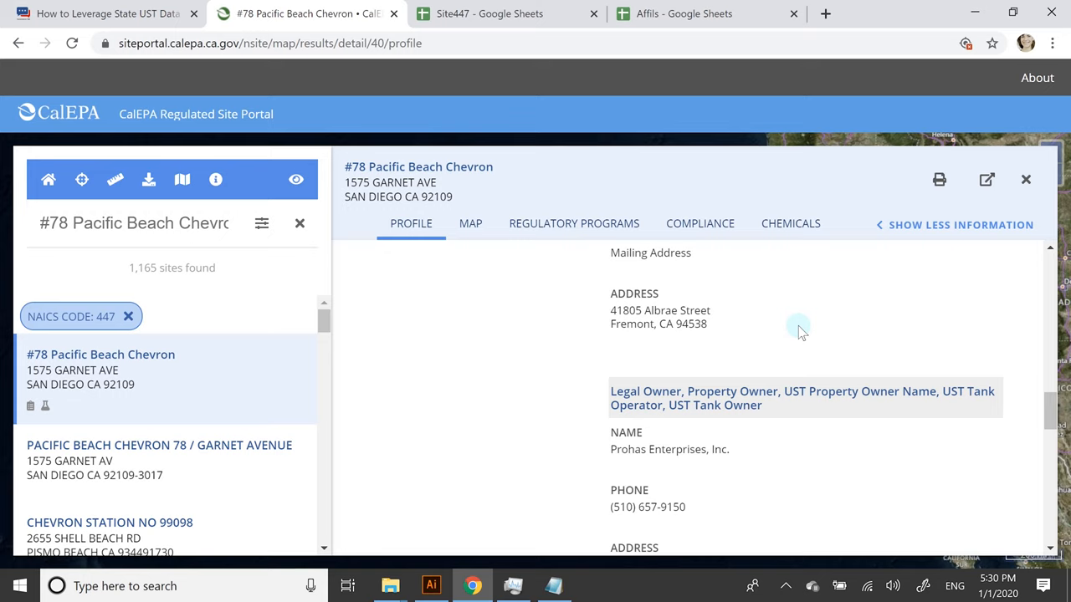
scroll("down", 3)
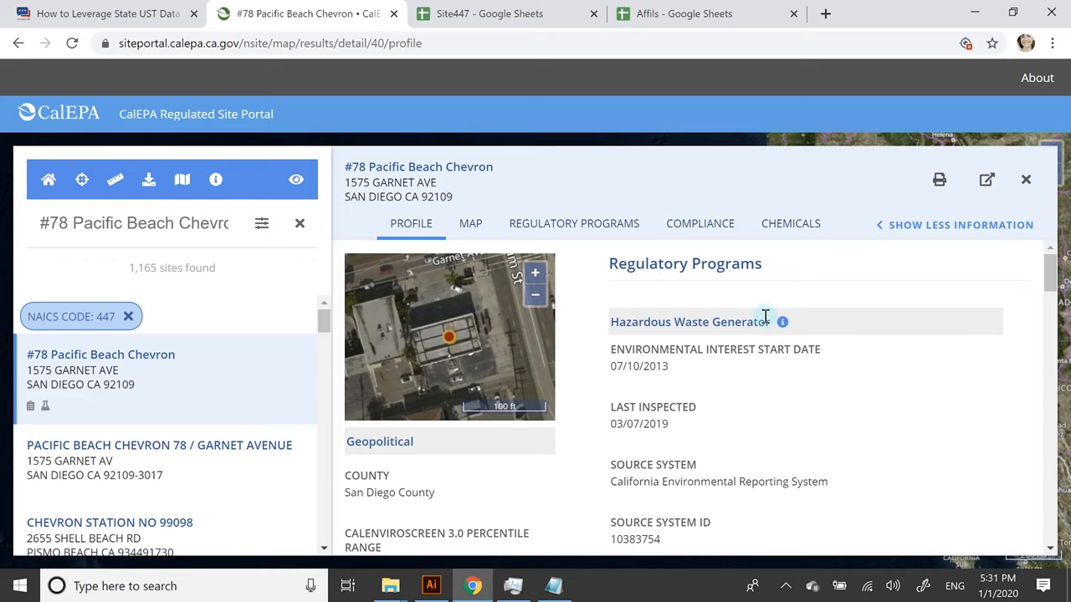
mouse_move(889, 261)
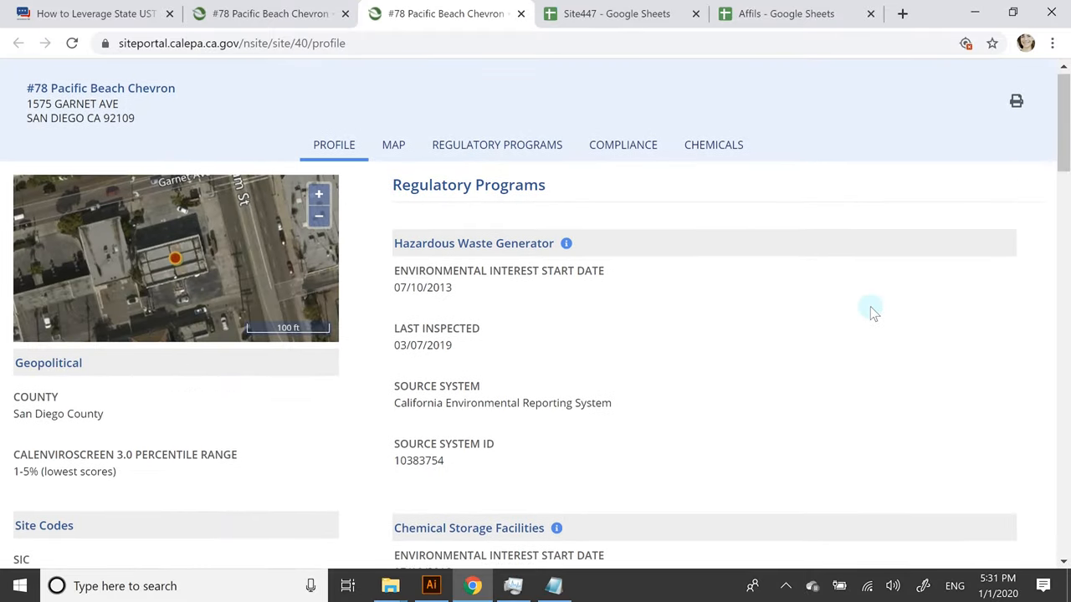
mouse_move(268, 13)
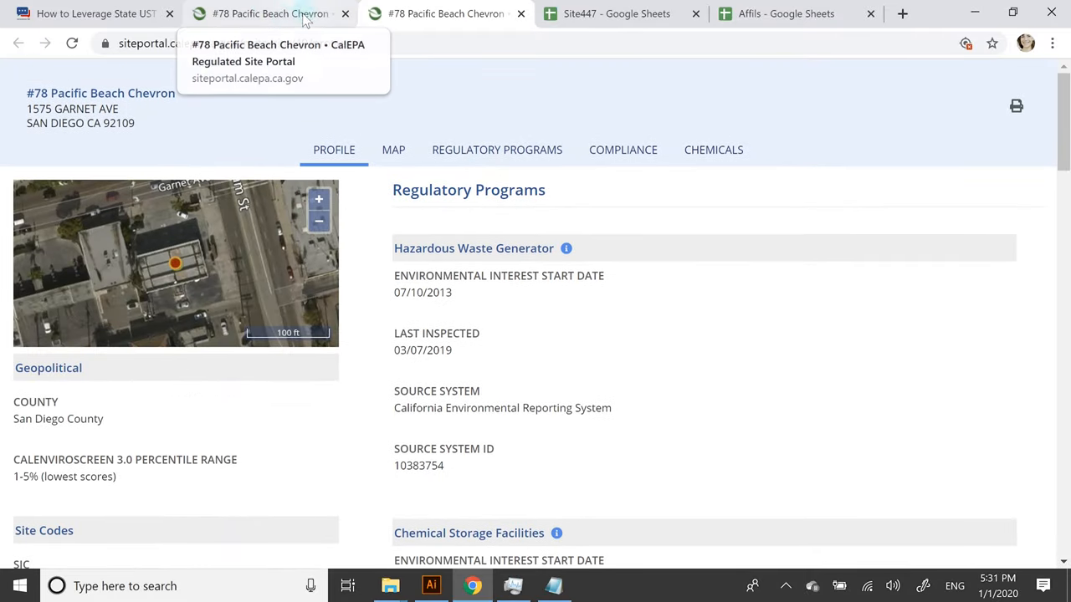